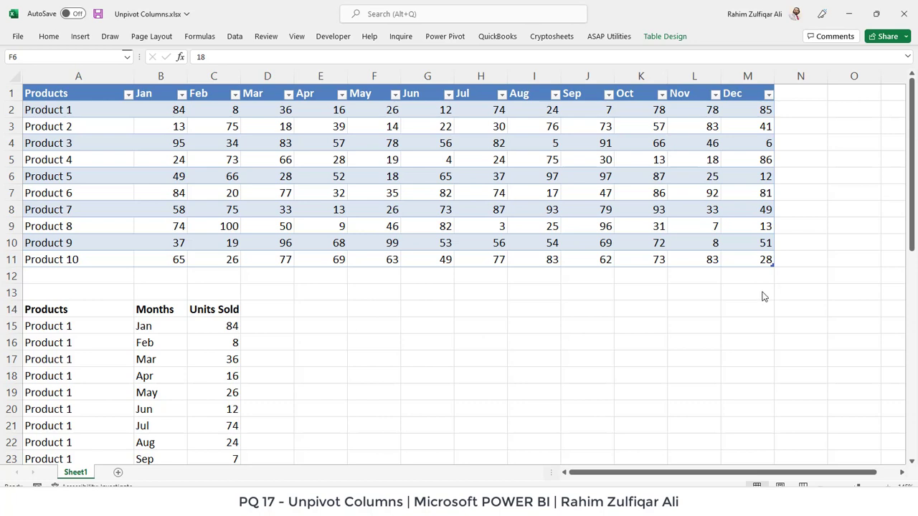
# Clear the earlier selections in the wide product-by-month table
pyautogui.click(374, 176)
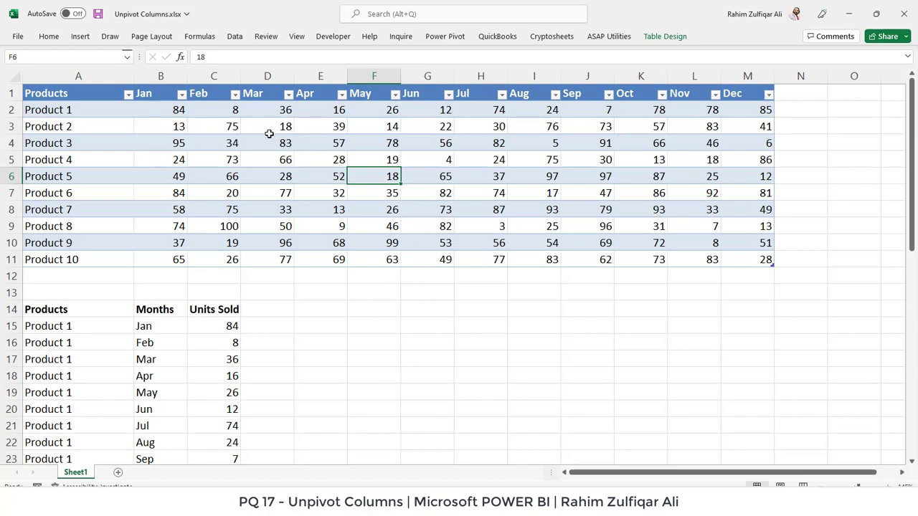
pyautogui.moveTo(89, 94)
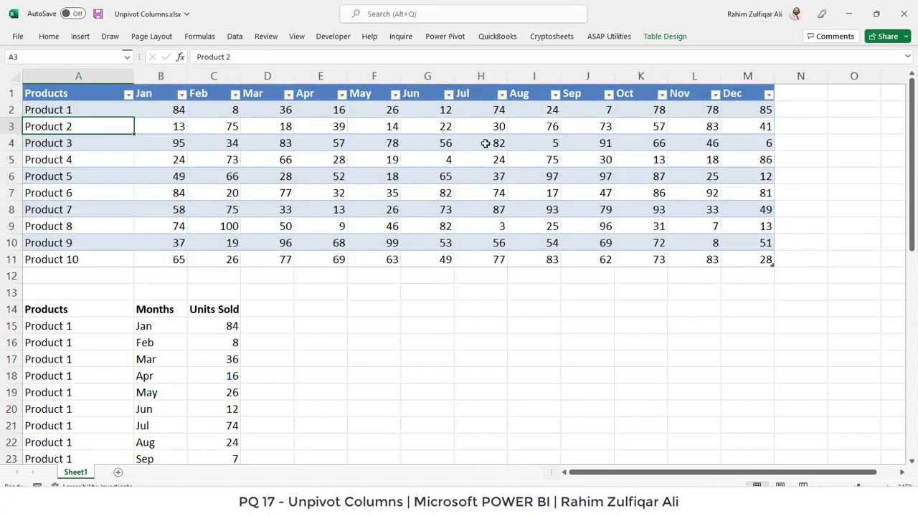
pyautogui.moveTo(252, 153)
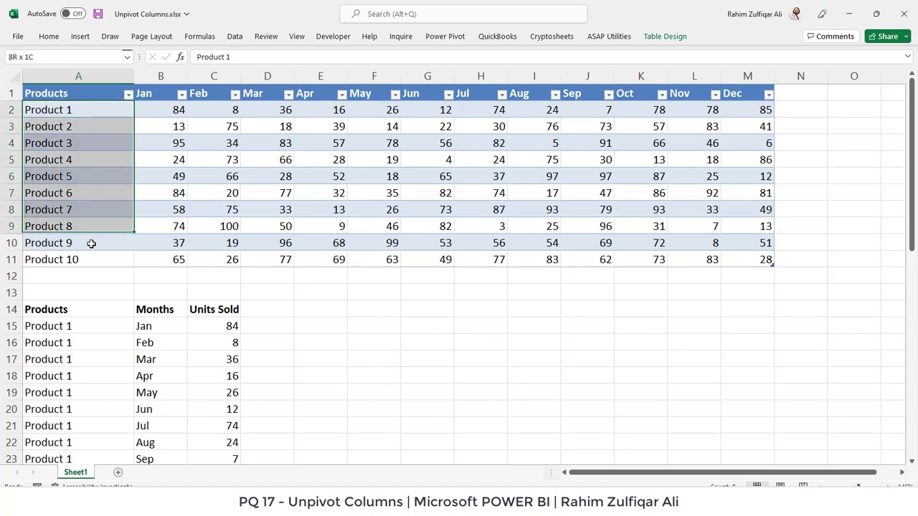
pyautogui.click(213, 159)
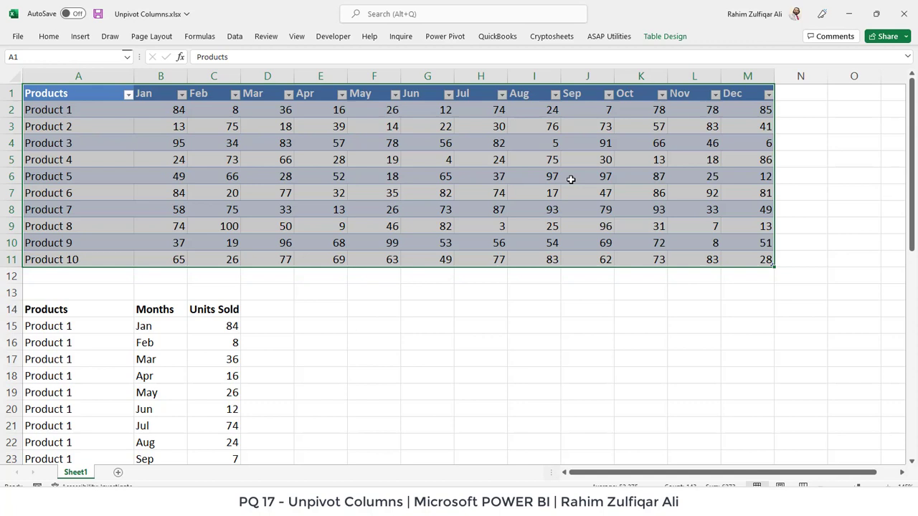
pyautogui.click(427, 193)
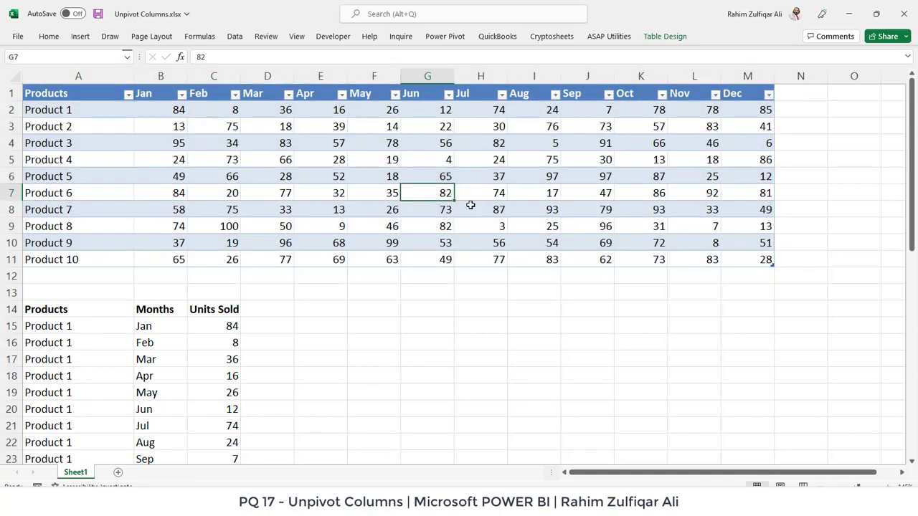
pyautogui.moveTo(318, 340)
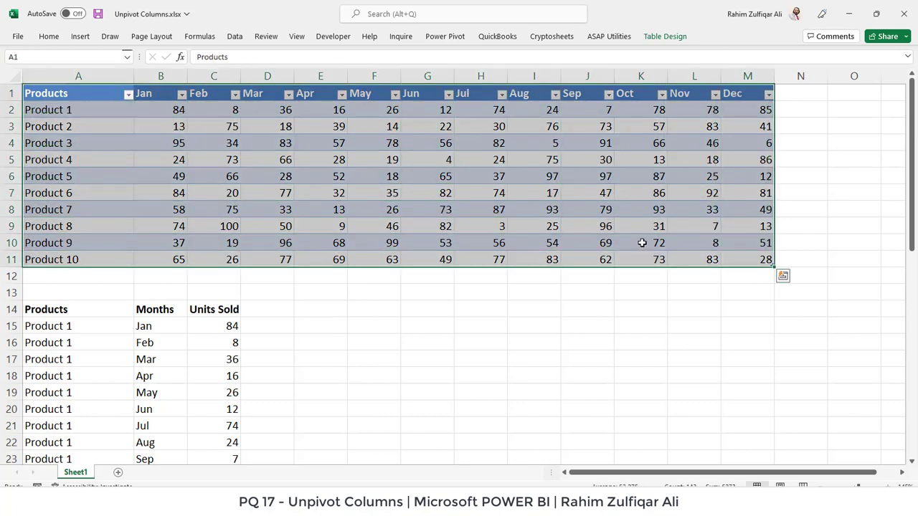
pyautogui.click(428, 176)
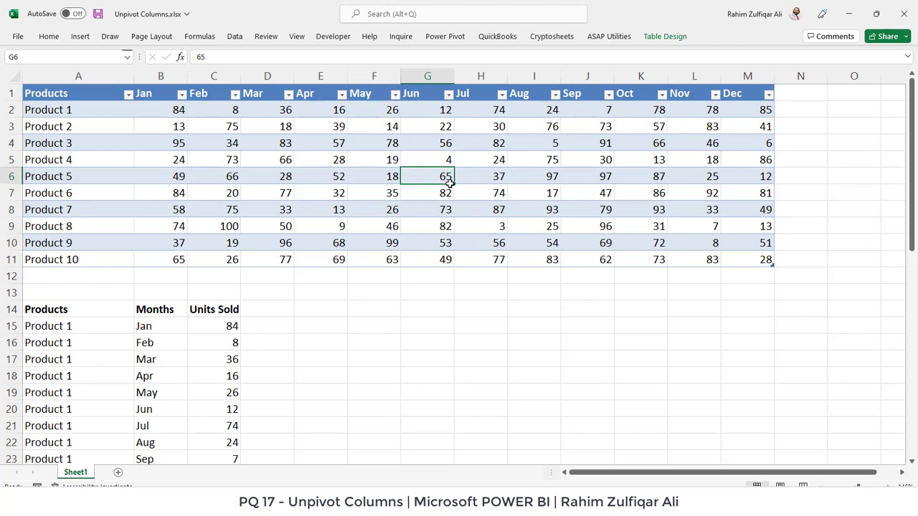
pyautogui.moveTo(395, 287)
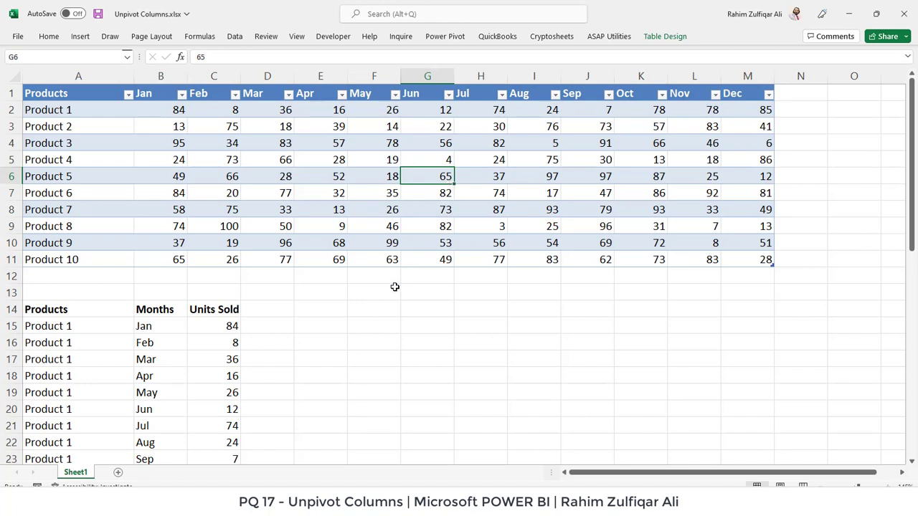
pyautogui.moveTo(395, 287)
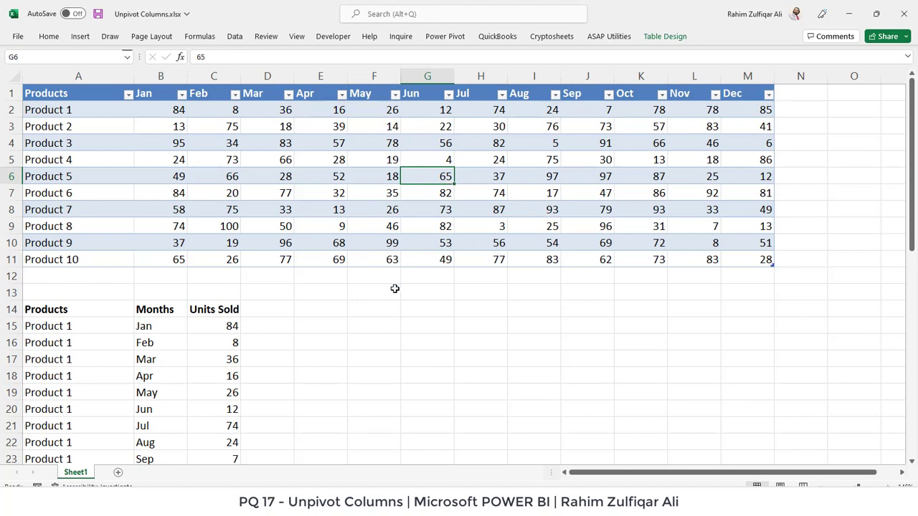
pyautogui.moveTo(133, 152)
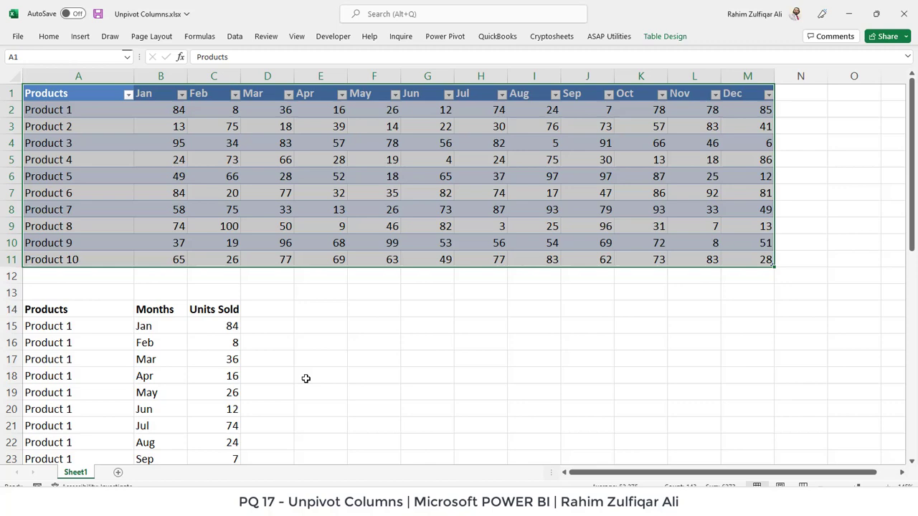
# Scroll down and highlight Product 1's twelve monthly rows in the long table
pyautogui.scroll(-3)
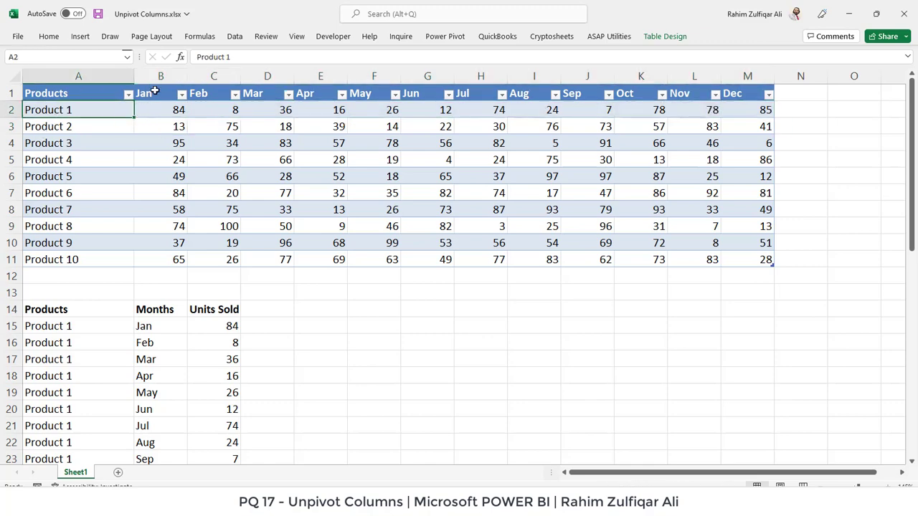
pyautogui.scroll(-3)
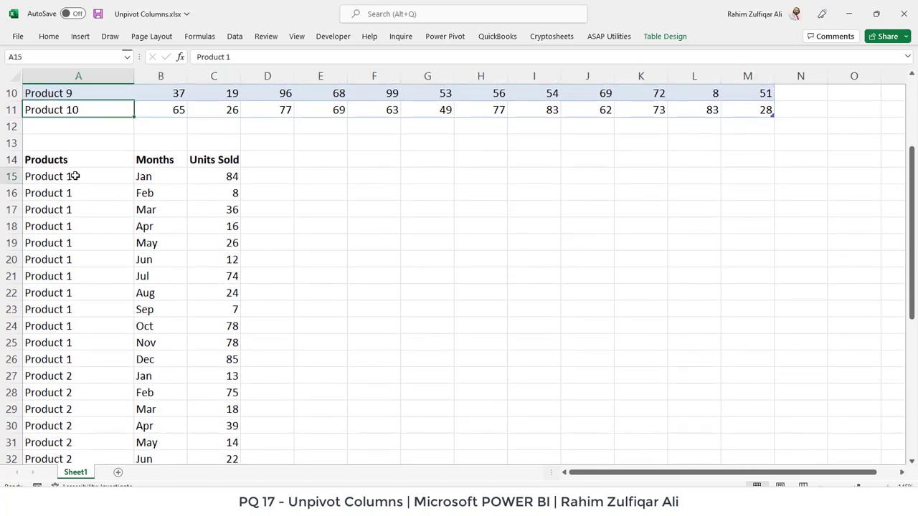
pyautogui.moveTo(78, 176); pyautogui.dragTo(214, 360)
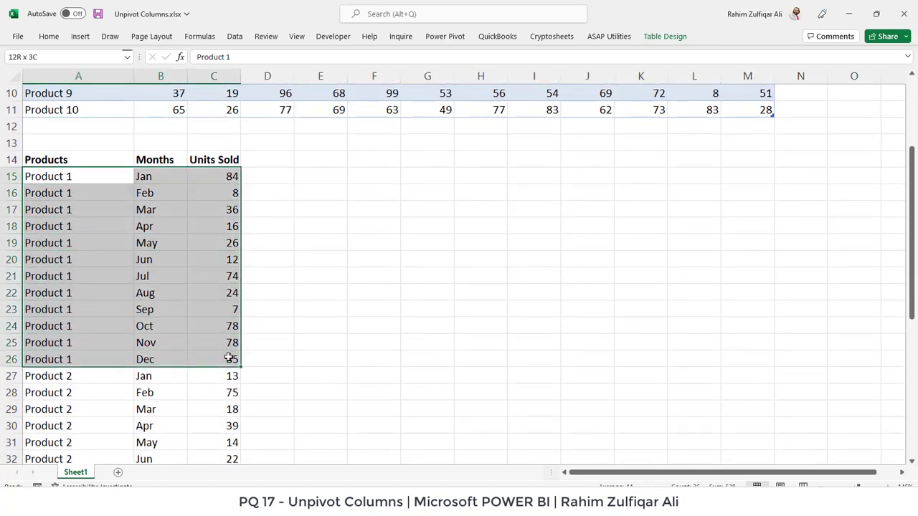
pyautogui.click(61, 192)
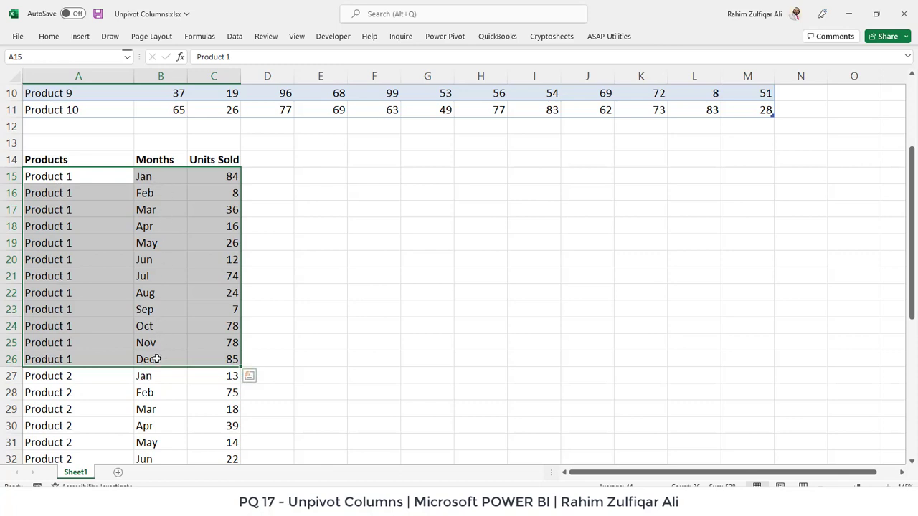
pyautogui.moveTo(225, 278)
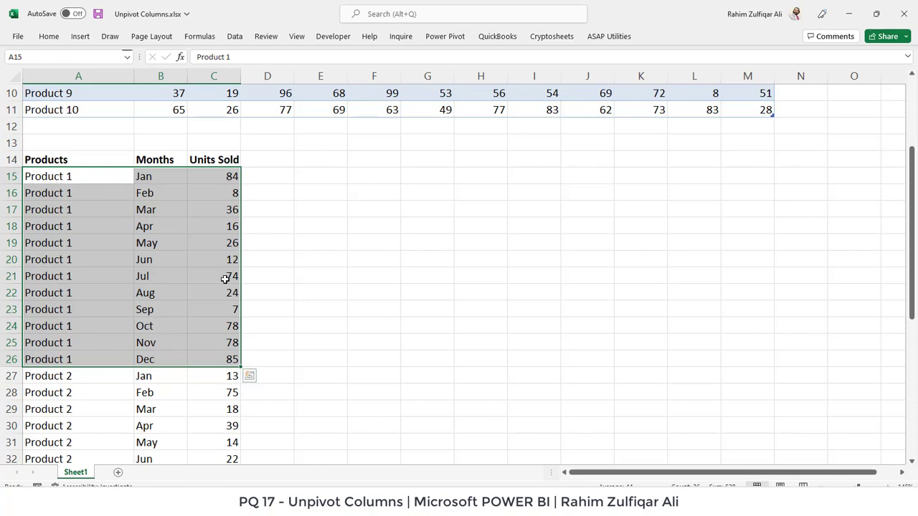
pyautogui.scroll(-3)
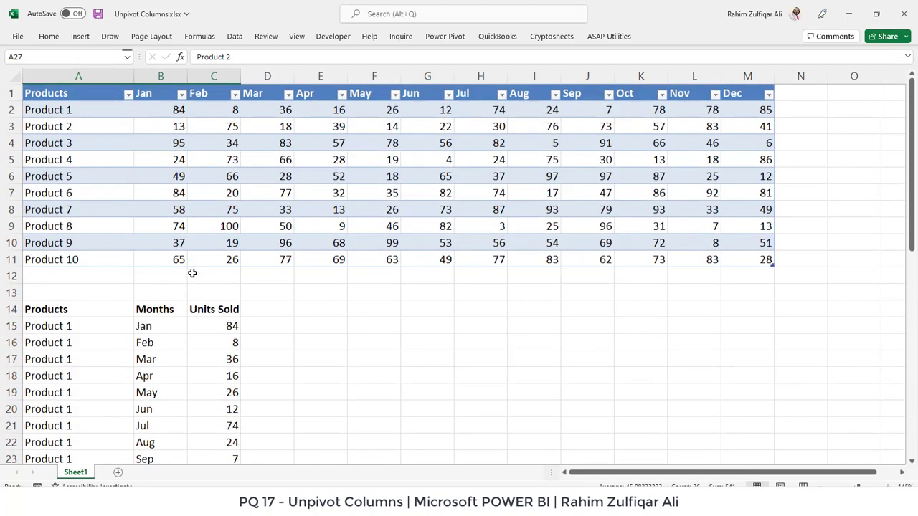
pyautogui.click(213, 192)
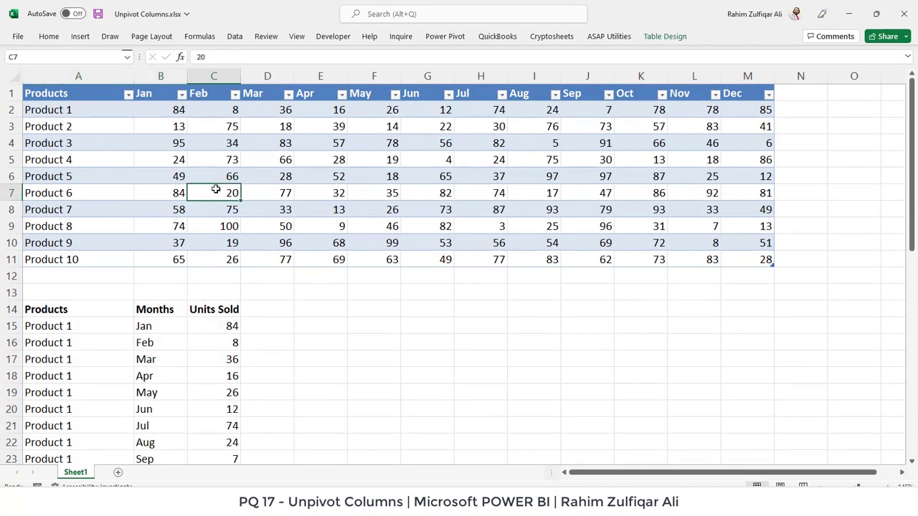
pyautogui.moveTo(204, 190)
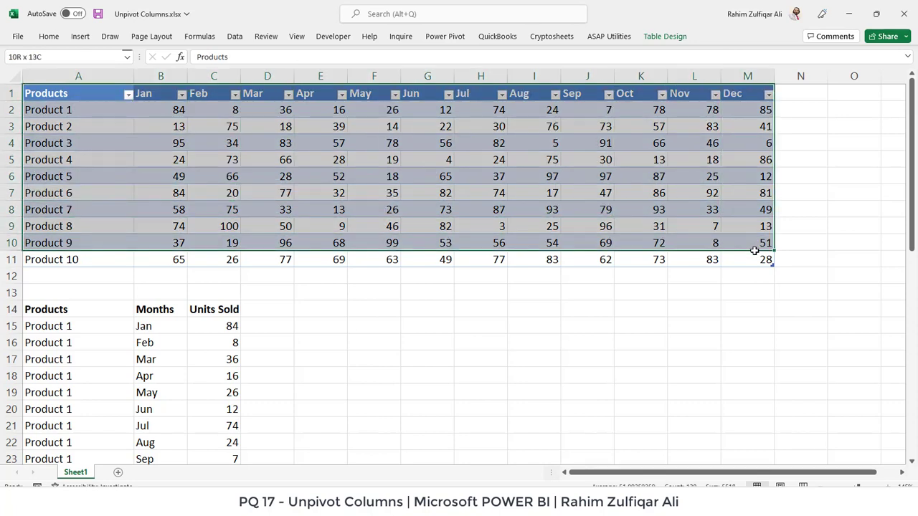
# Mark the Products and Jan–Nov columns of the wide table
pyautogui.click(480, 159)
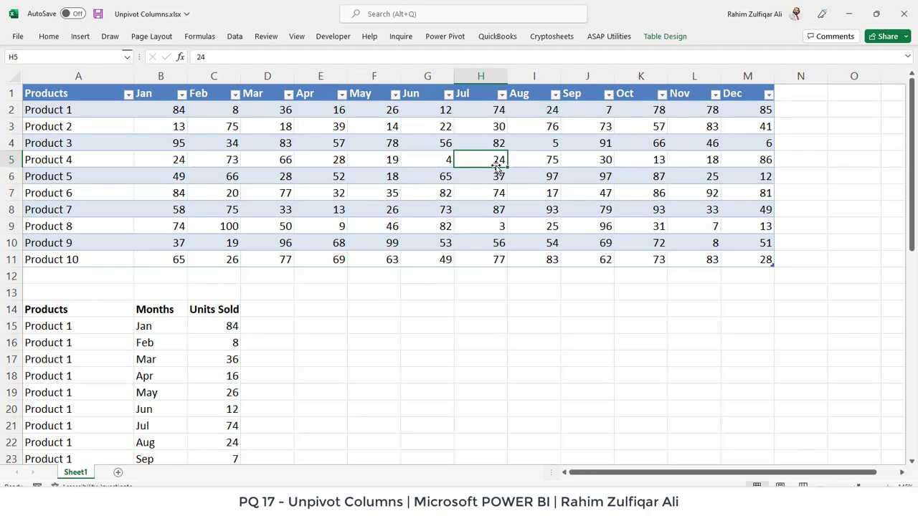
pyautogui.scroll(-3)
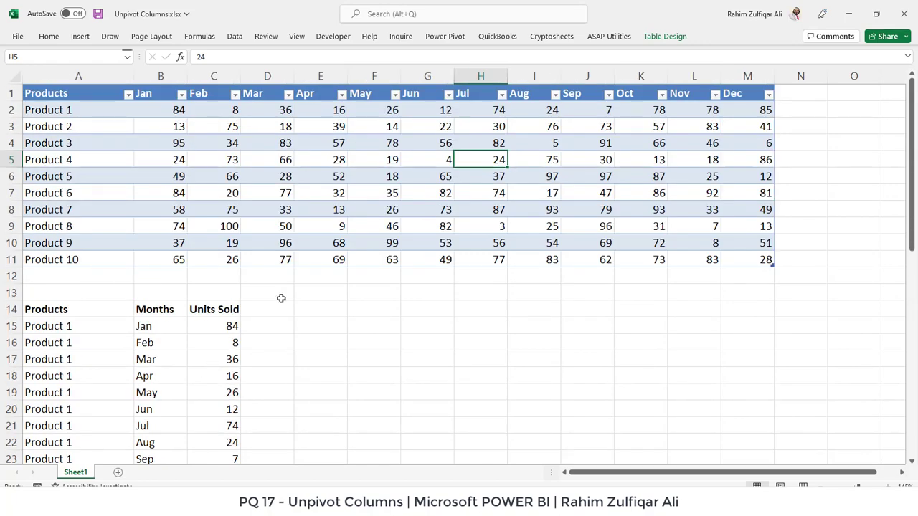
pyautogui.click(374, 226)
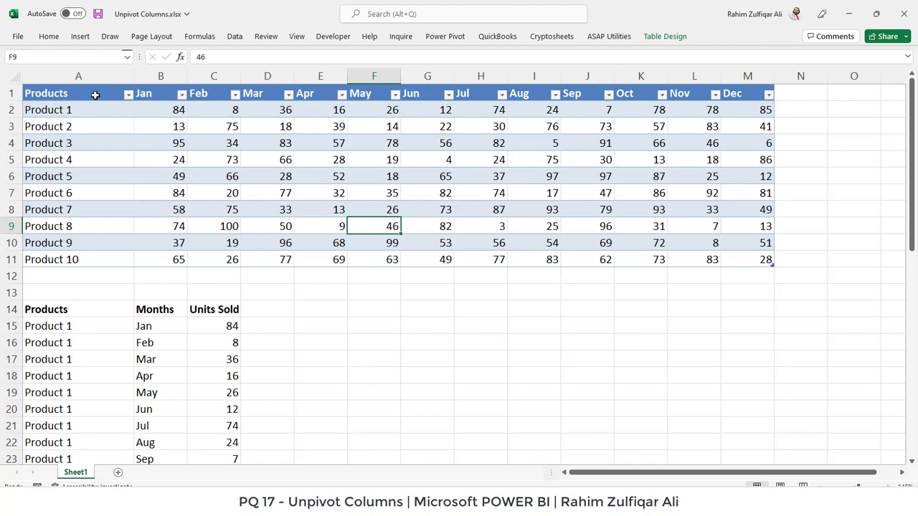
pyautogui.click(95, 93)
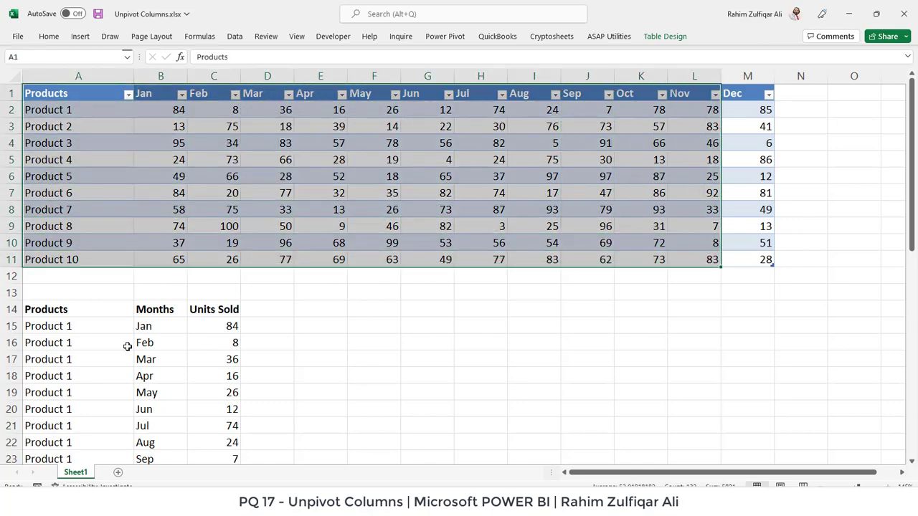
pyautogui.moveTo(156, 276)
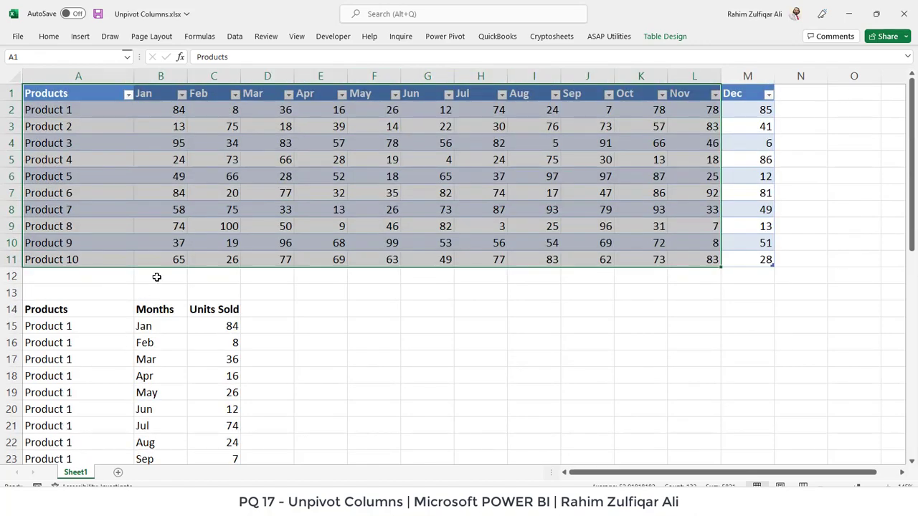
pyautogui.click(213, 193)
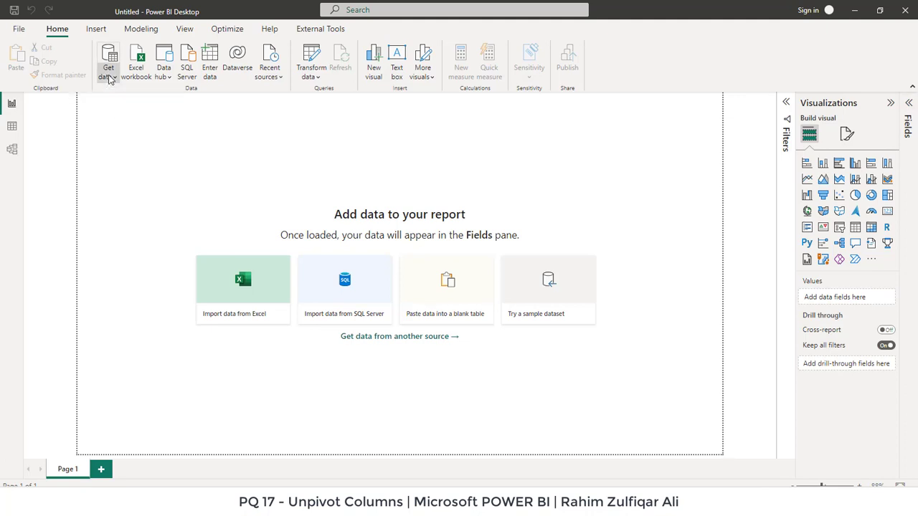
# Start a Get data Excel workbook import and browse into the PQ 17 - Unpivot folder
pyautogui.click(110, 64)
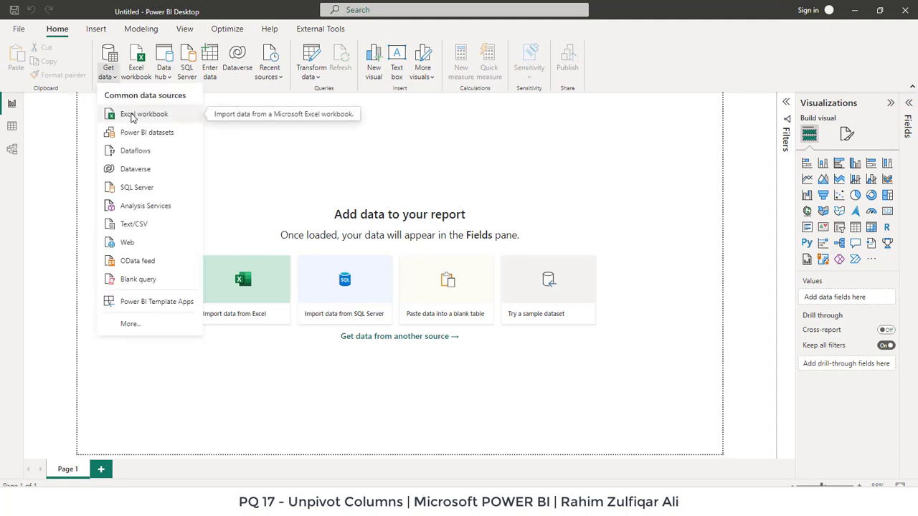
pyautogui.click(251, 146)
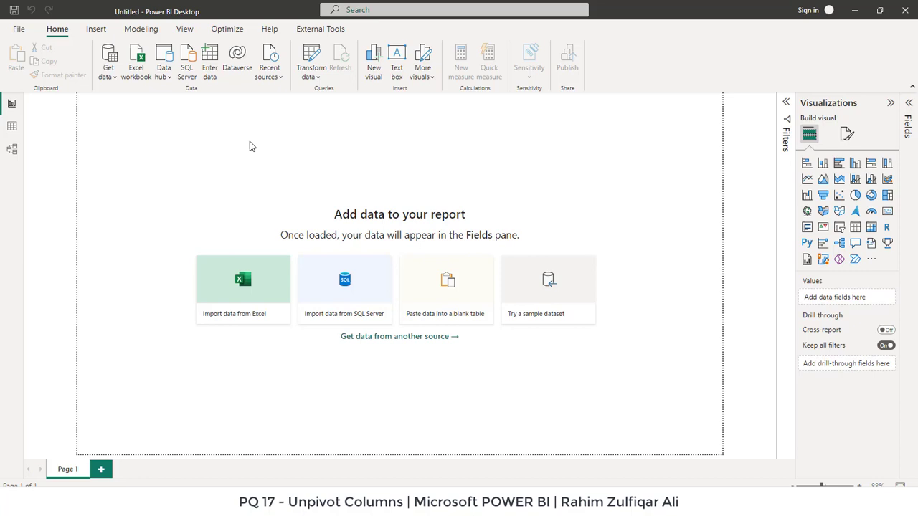
pyautogui.click(243, 279)
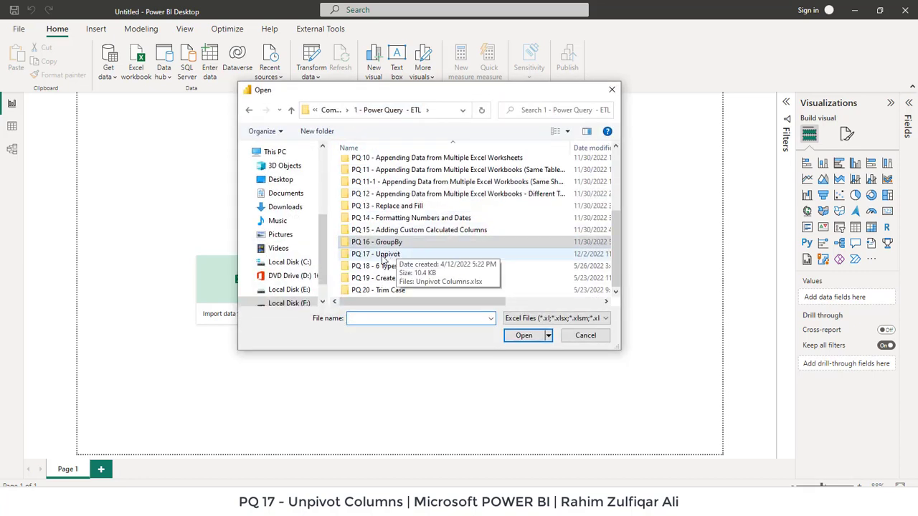
pyautogui.doubleClick(376, 254)
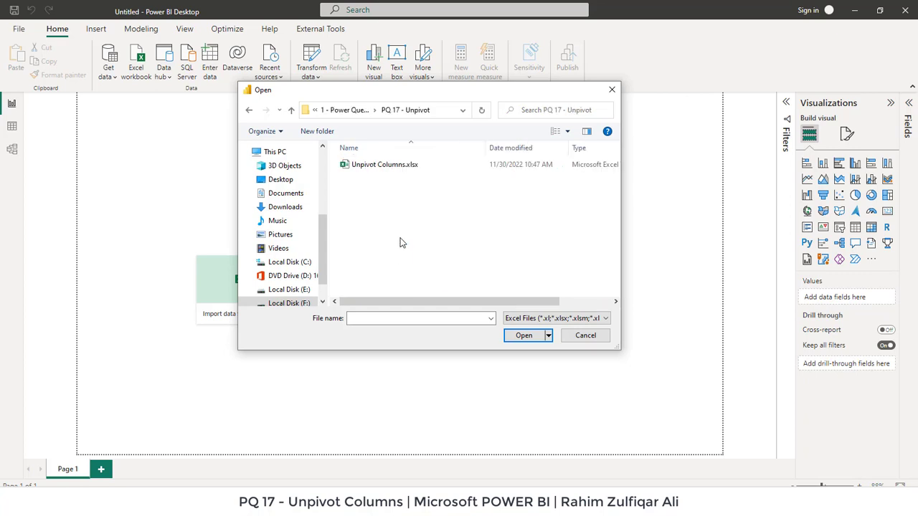
# Open Unpivot Columns.xlsx to preview its DATA table in the Navigator
pyautogui.click(584, 335)
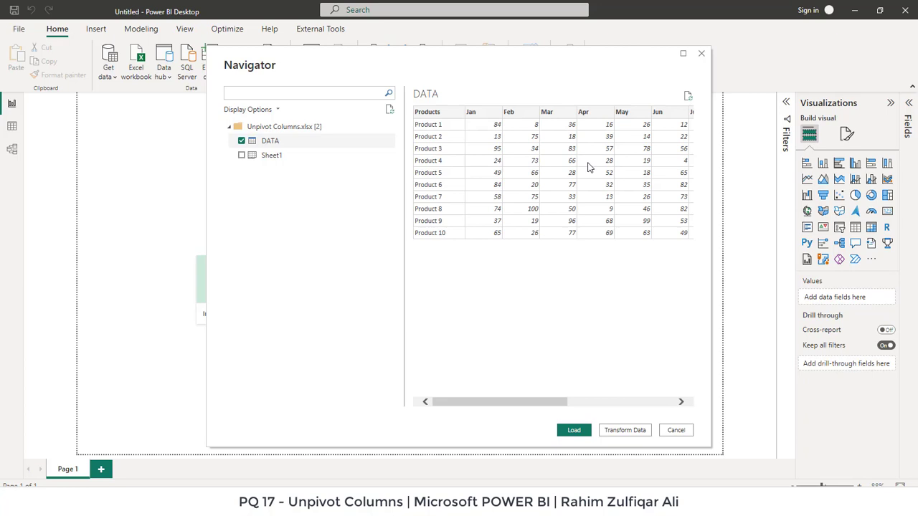
pyautogui.moveTo(624, 430)
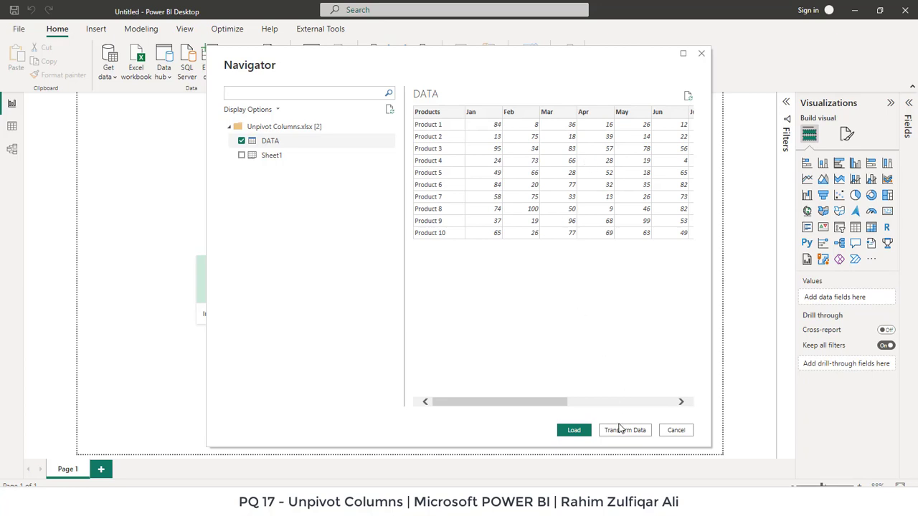
pyautogui.moveTo(616, 436)
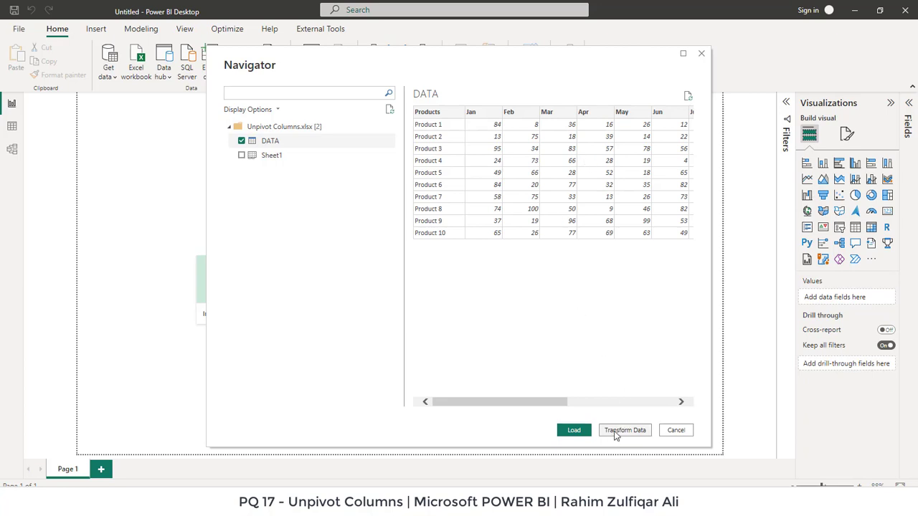
# Send the DATA table into Power Query Editor and show the Transform ribbon
pyautogui.click(625, 430)
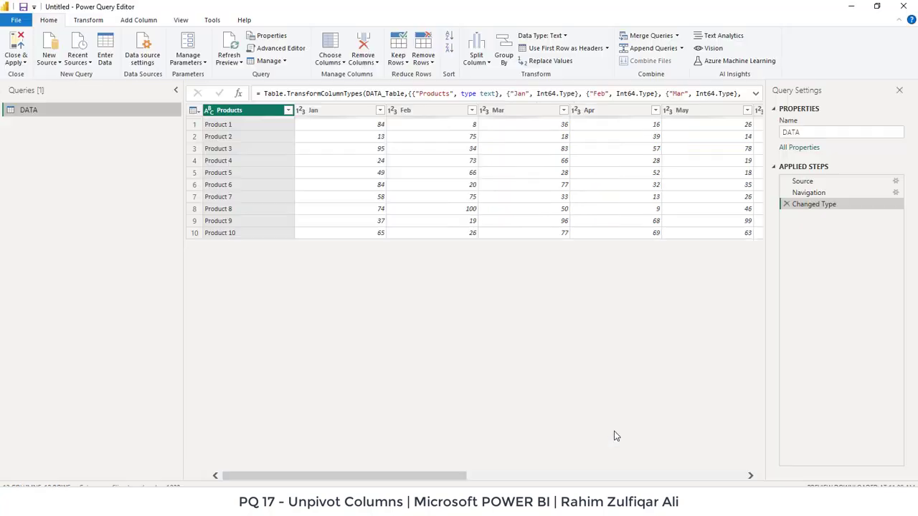
pyautogui.moveTo(370, 181)
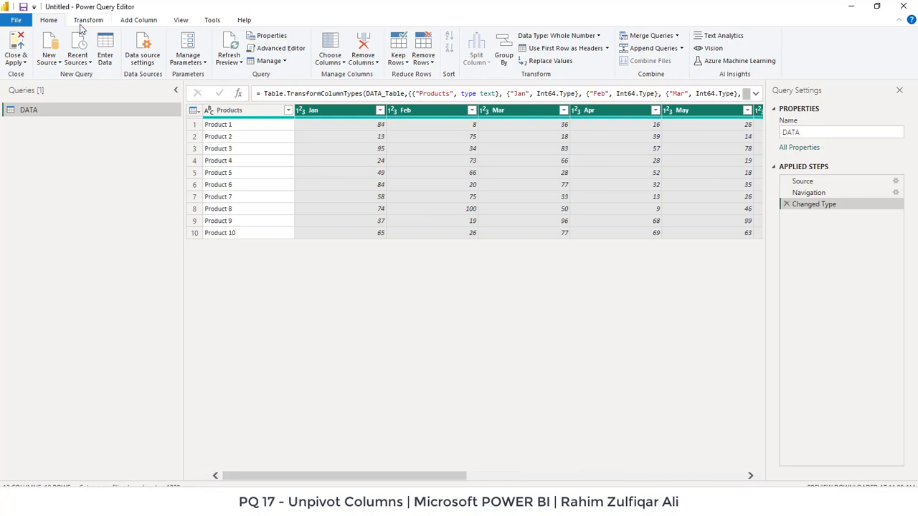
pyautogui.click(89, 20)
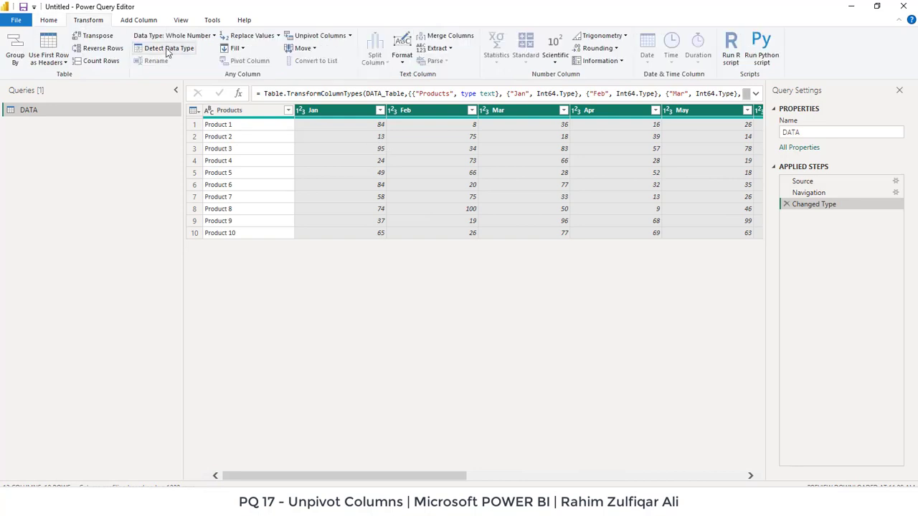
pyautogui.moveTo(319, 36)
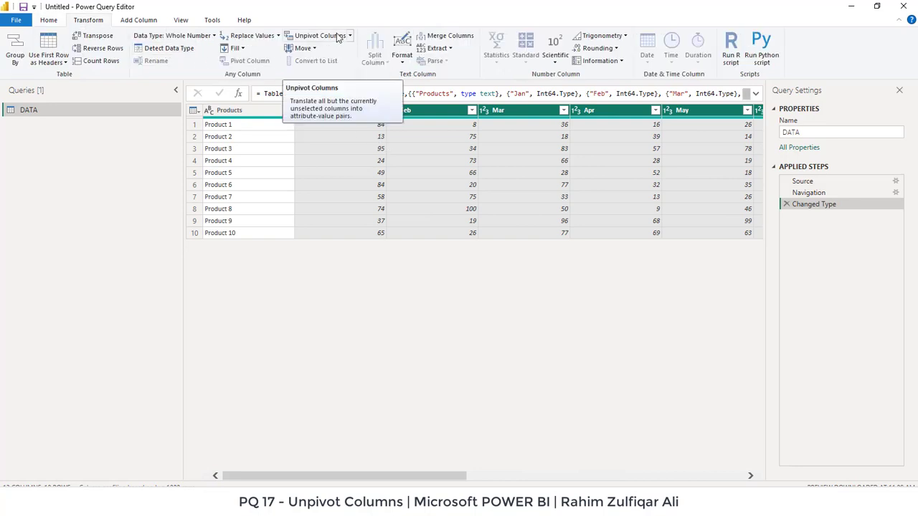
# Unpivot the month columns into Attribute and Value rows and scroll the resulting table
pyautogui.click(318, 36)
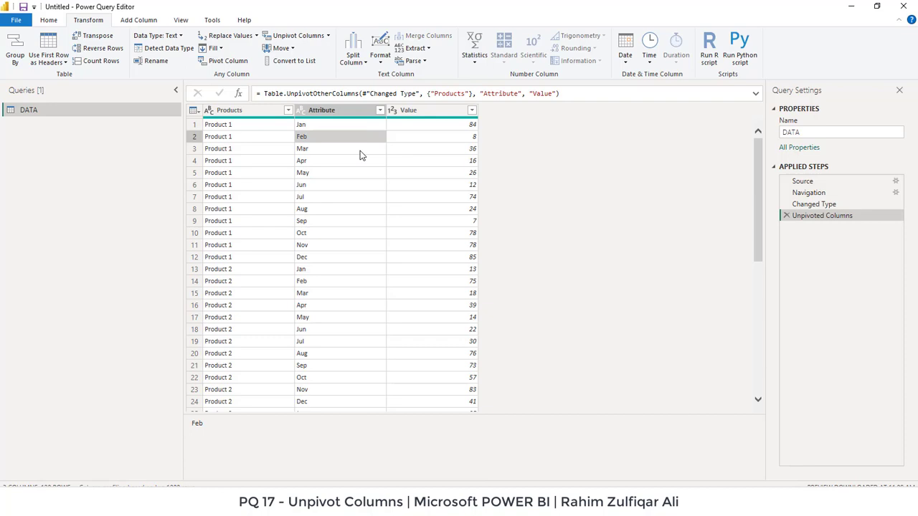
pyautogui.moveTo(346, 213)
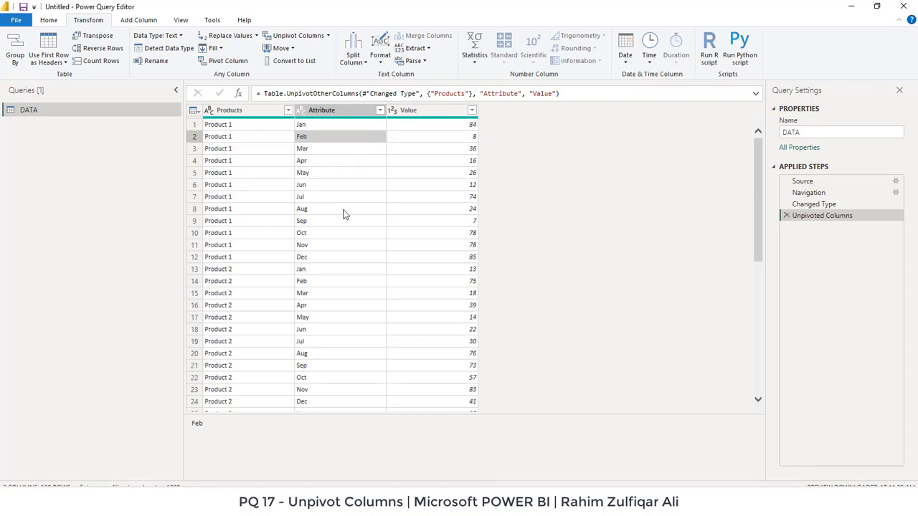
pyautogui.scroll(-3)
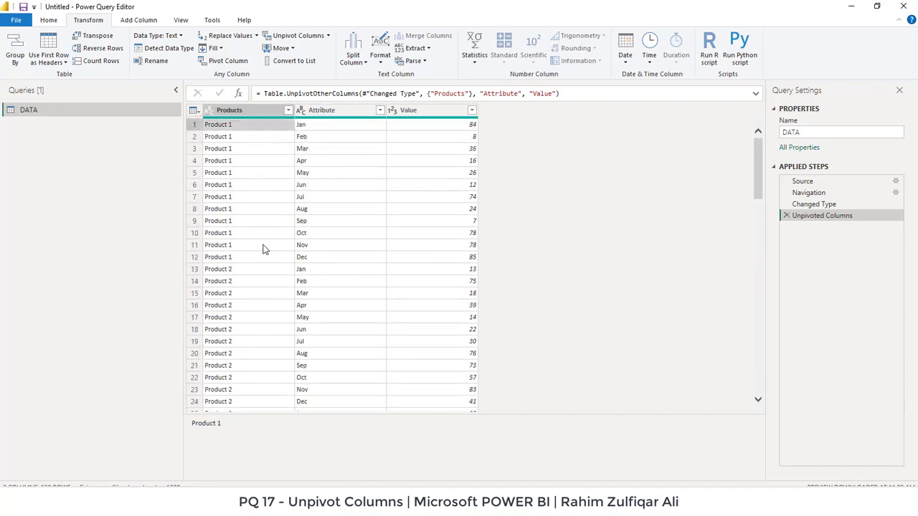
pyautogui.moveTo(251, 262)
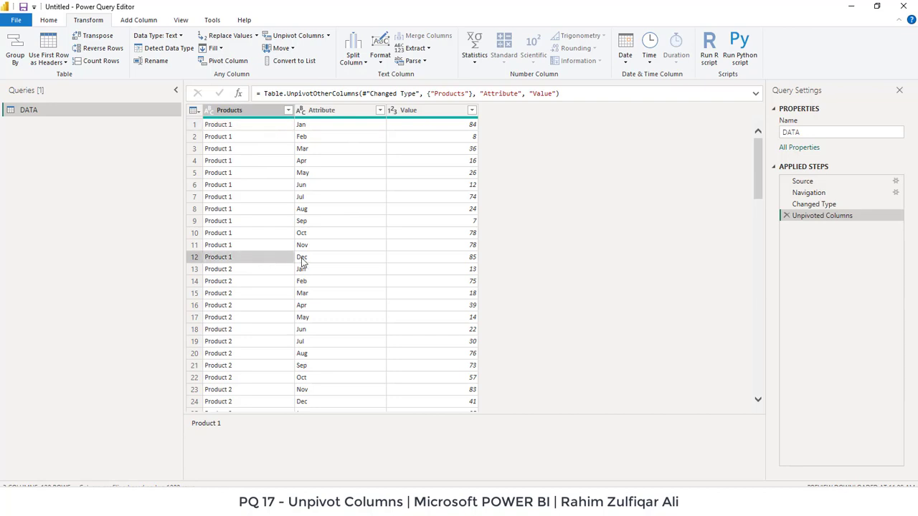
pyautogui.scroll(-3)
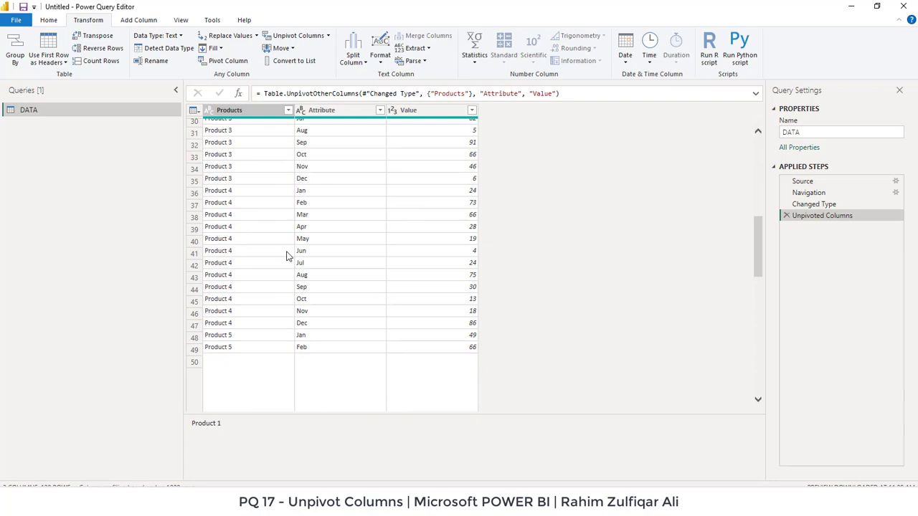
pyautogui.scroll(-3)
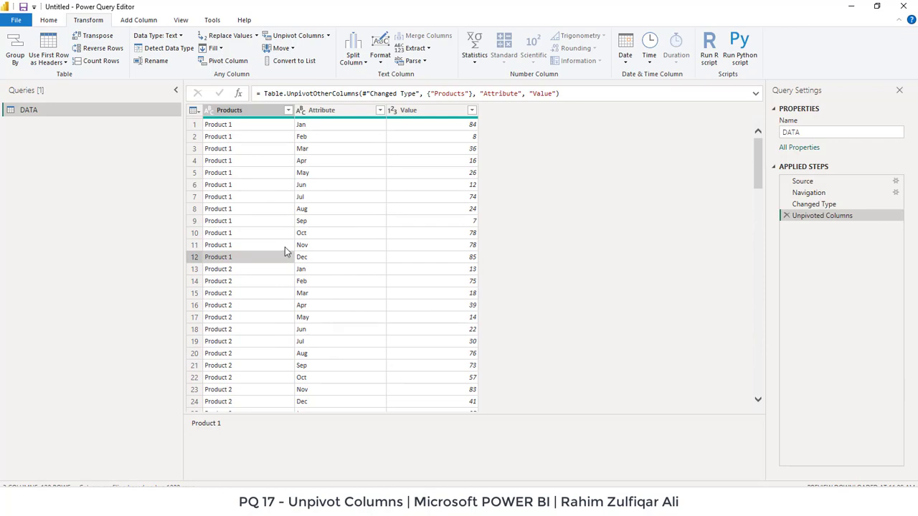
pyautogui.moveTo(307, 153)
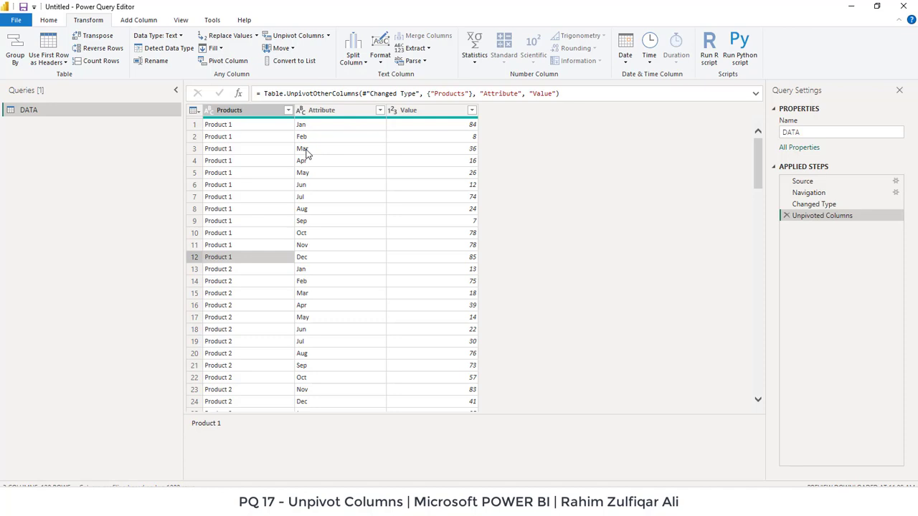
pyautogui.moveTo(322, 176)
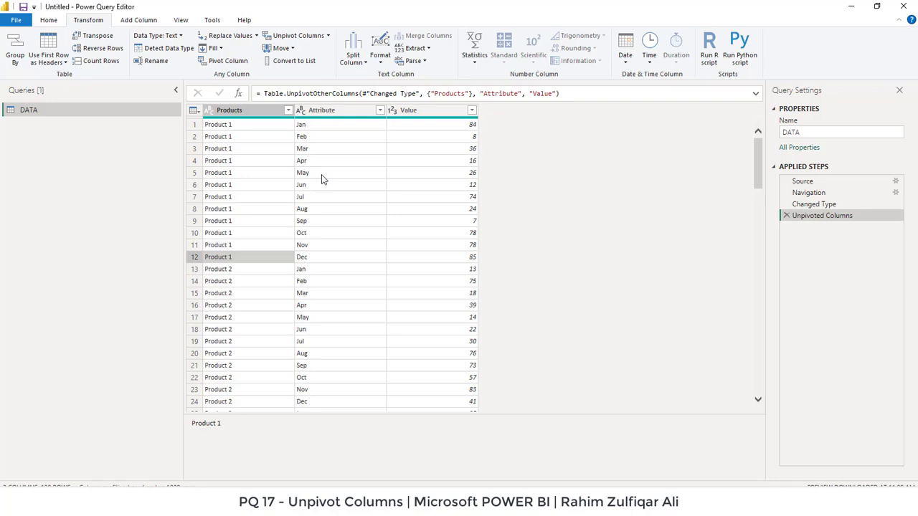
pyautogui.moveTo(349, 200)
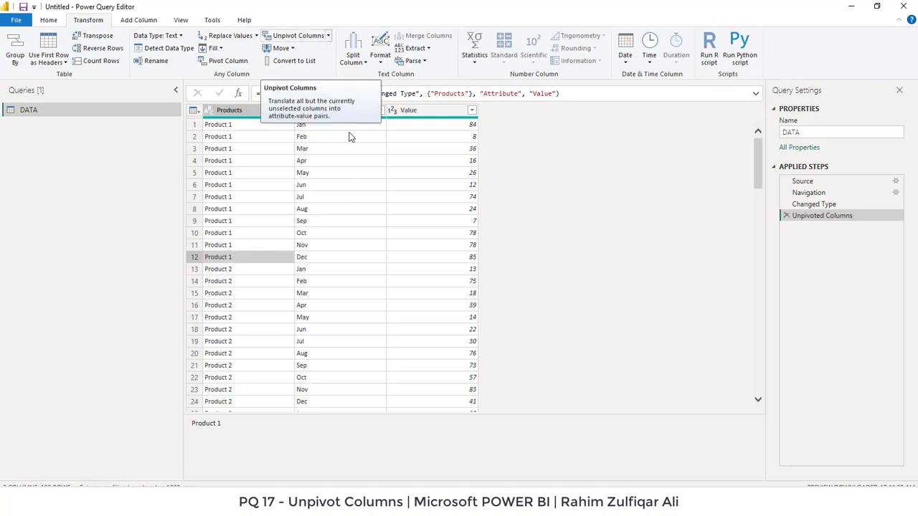
pyautogui.moveTo(361, 163)
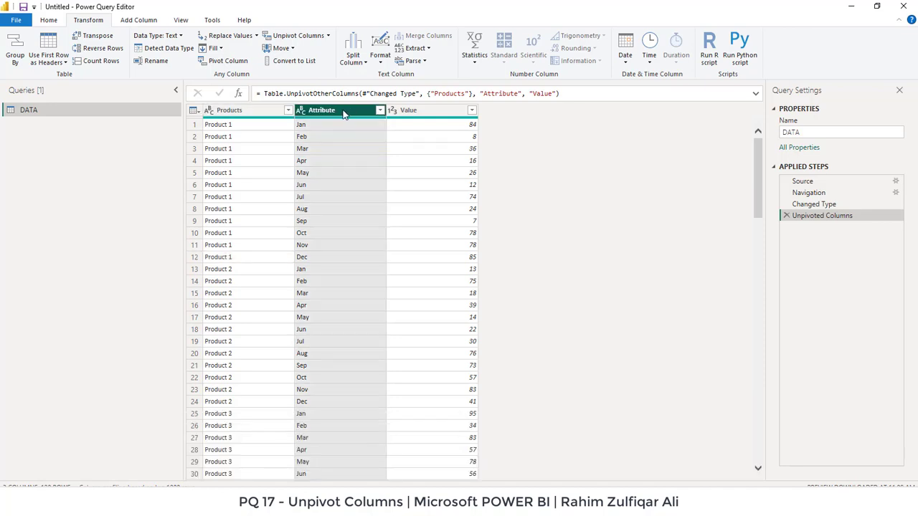
# Retitle the Attribute and Value headers as Months and Units Sold
pyautogui.doubleClick(323, 110)
pyautogui.write('Months')
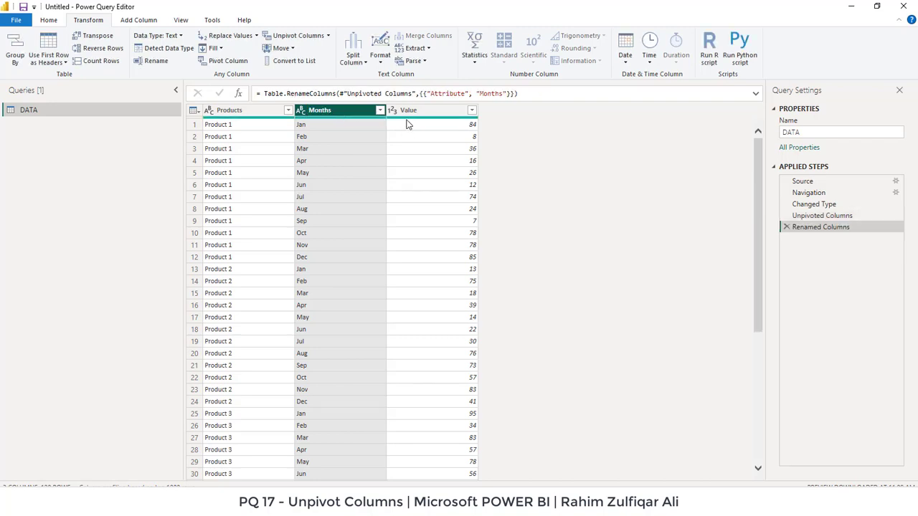
pyautogui.doubleClick(430, 109)
pyautogui.write('Units Sold')
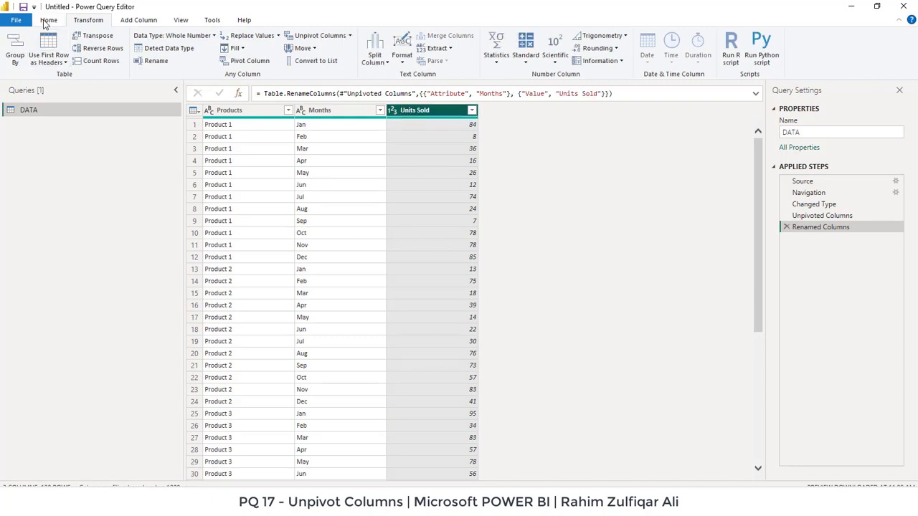
# Switch to the Home ribbon where Close & Apply lives
pyautogui.click(55, 23)
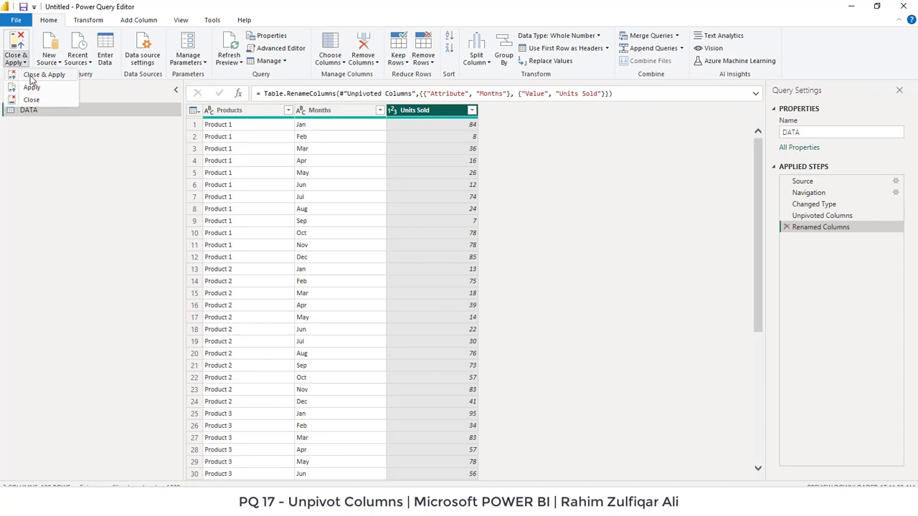
pyautogui.moveTo(45, 74)
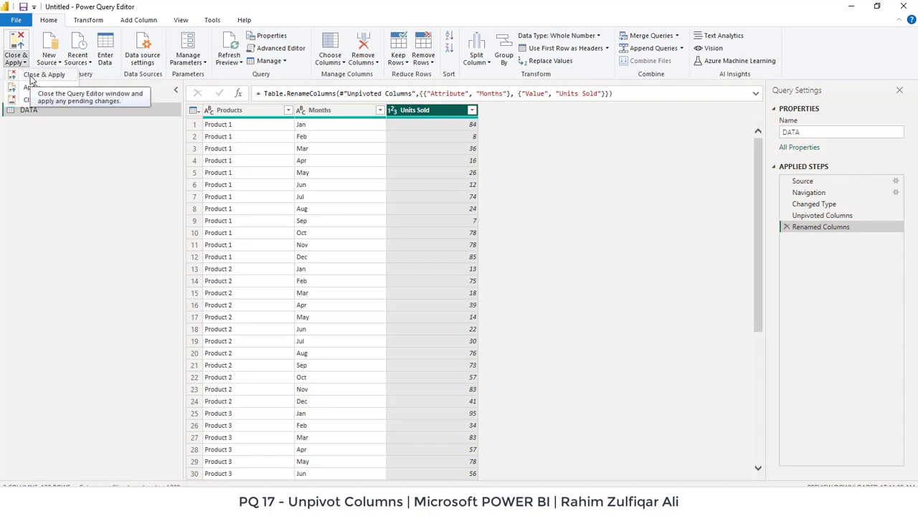